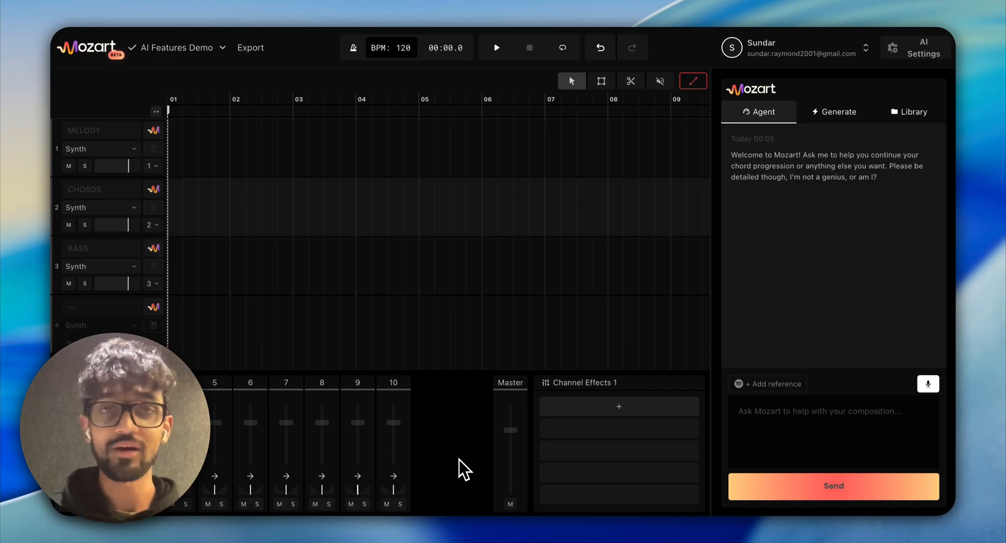
mouse_move(449, 455)
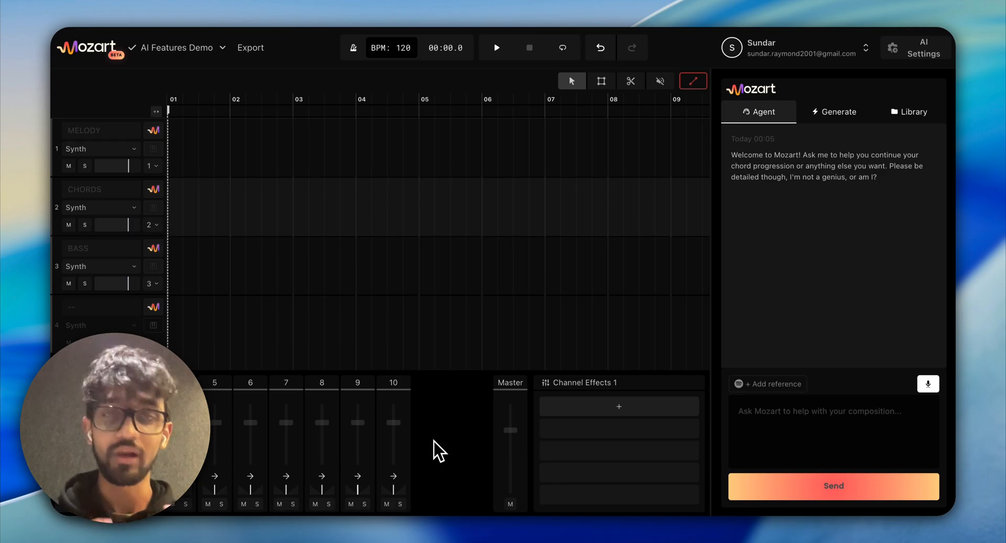
mouse_move(229, 446)
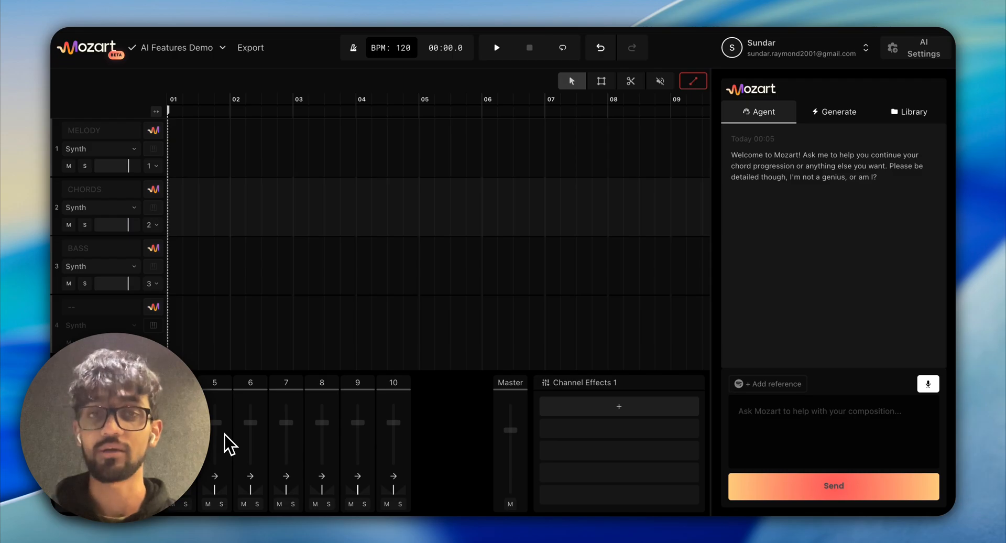
mouse_move(159, 195)
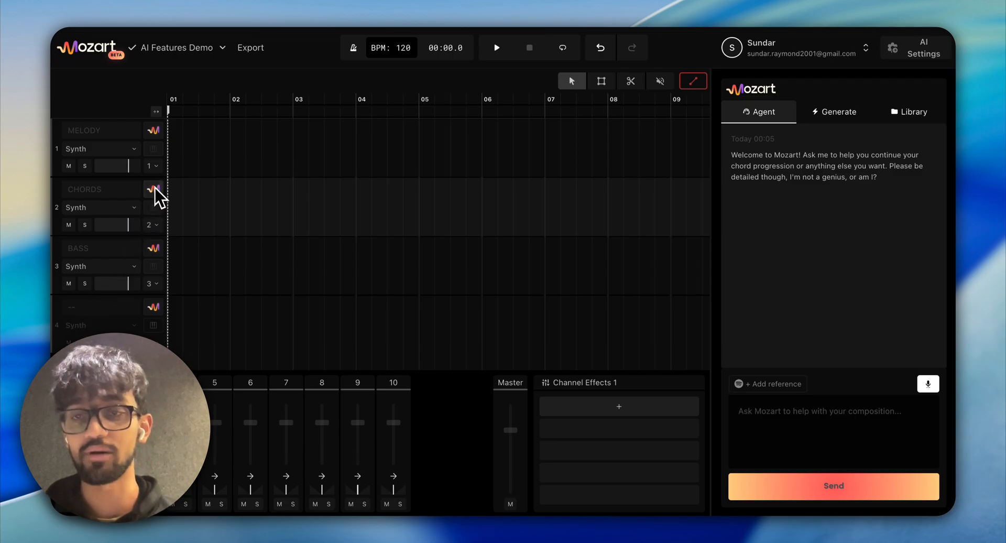
Step: Prompt the Chords agent for four bars referencing 'Don't You Worry Child - Radio Edit'
left_click(154, 188)
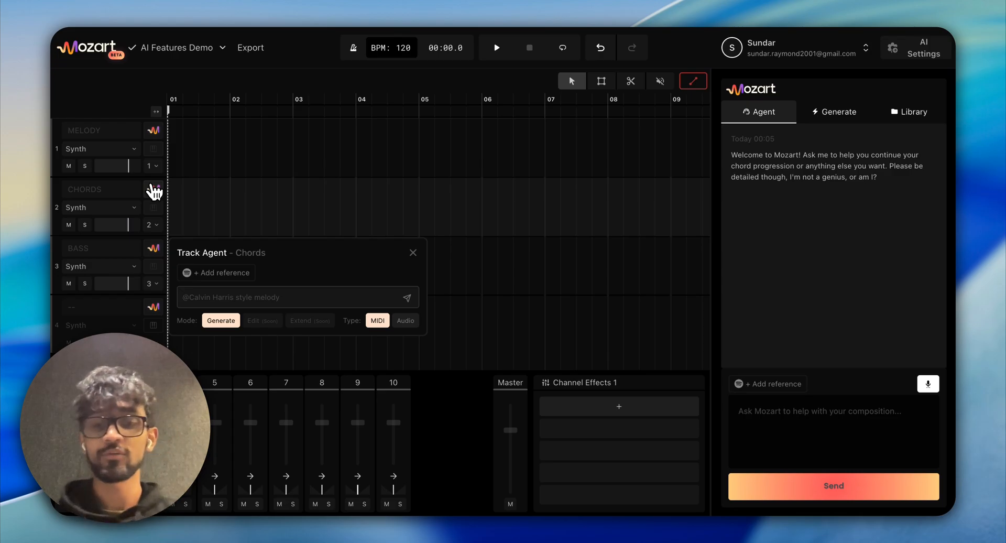
type("Generate a chord p")
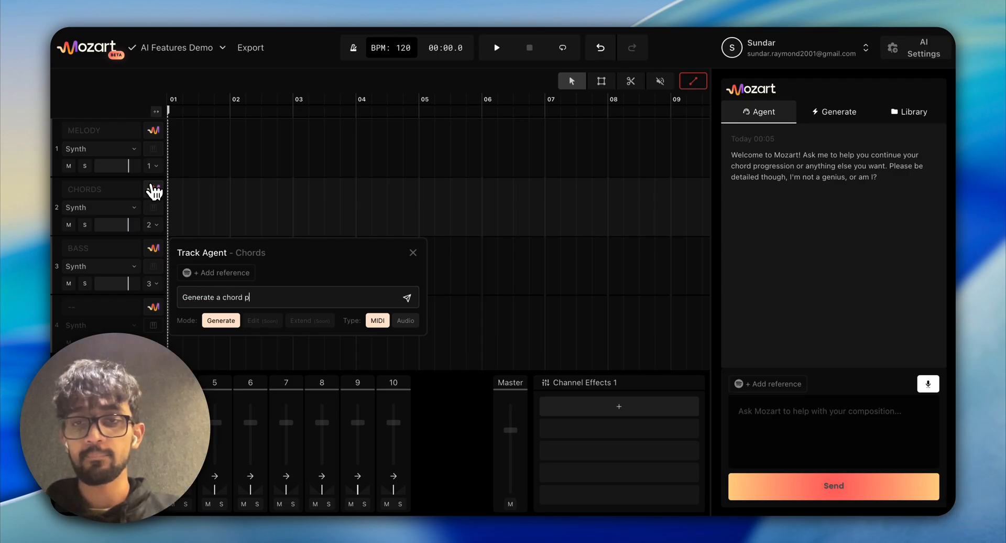
type("rogression for")
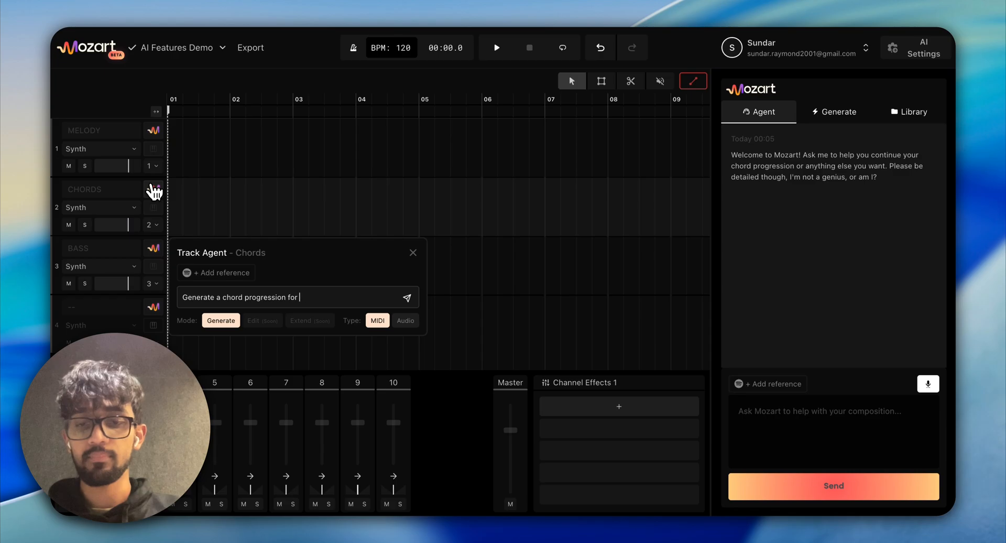
type("4 bars in the style of")
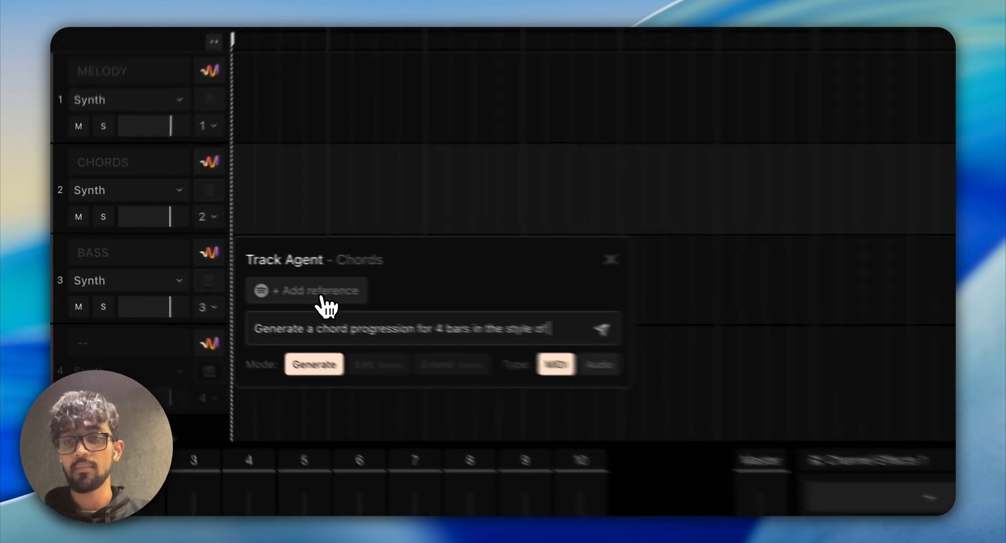
left_click(306, 290)
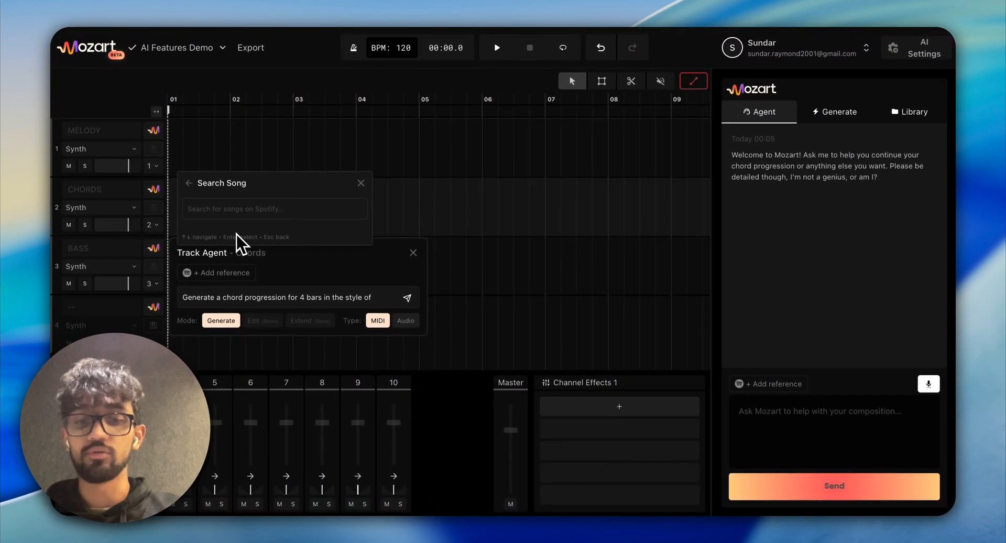
type("dont you")
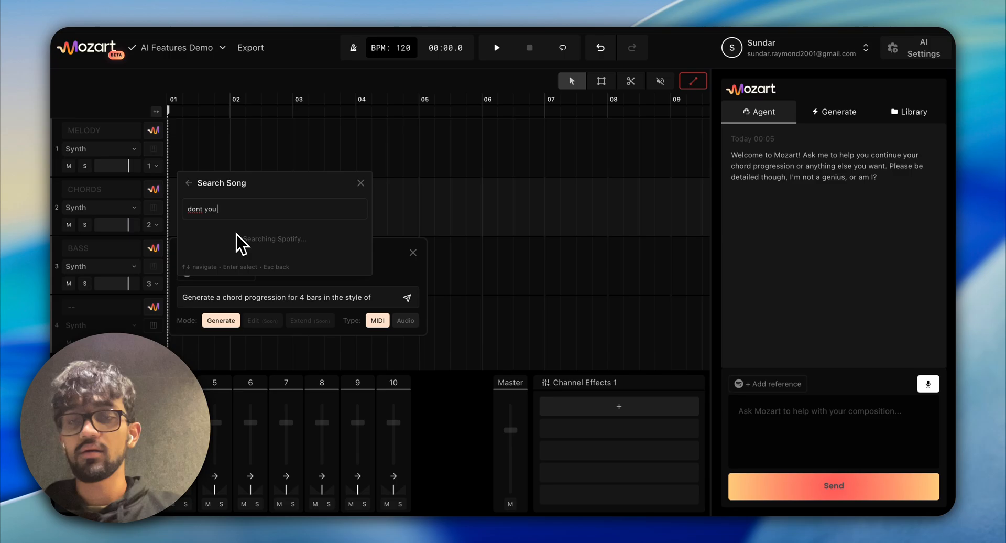
type("worry")
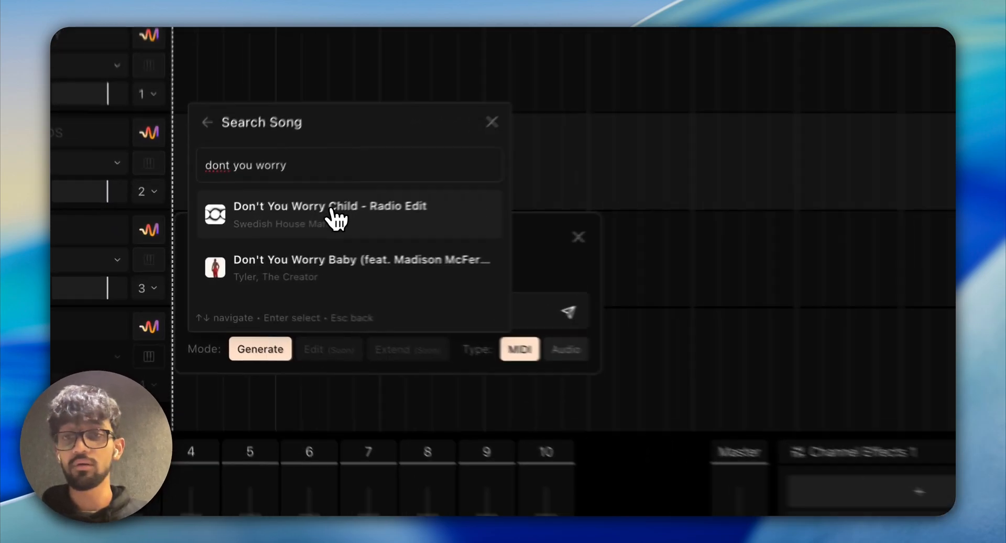
left_click(329, 215)
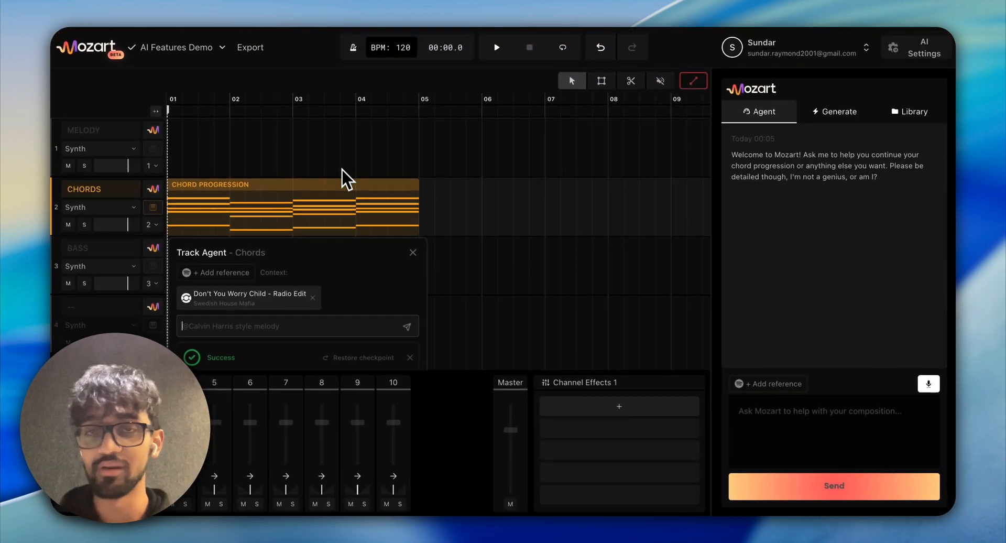
mouse_move(332, 97)
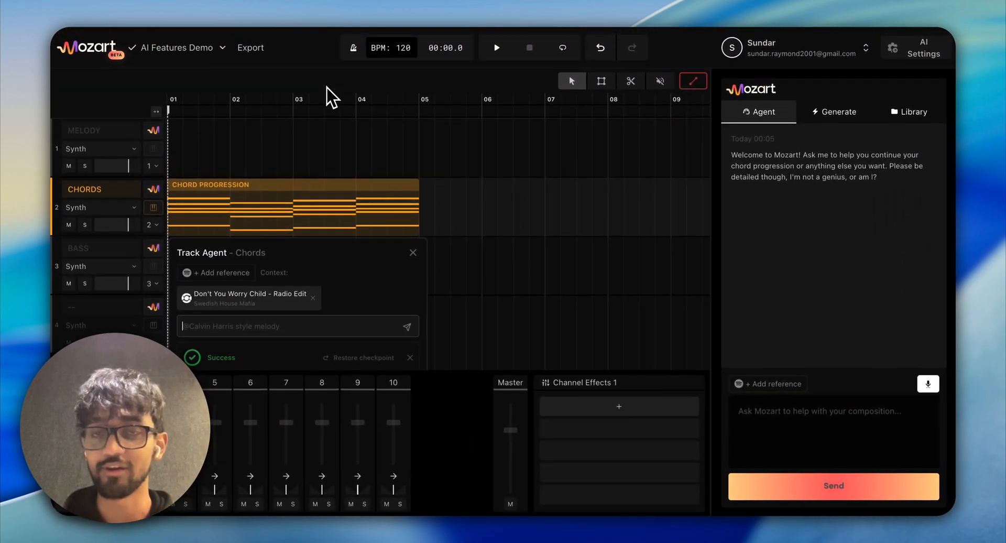
Step: Open Track Agent - Bass from the Bass track header
left_click(495, 46)
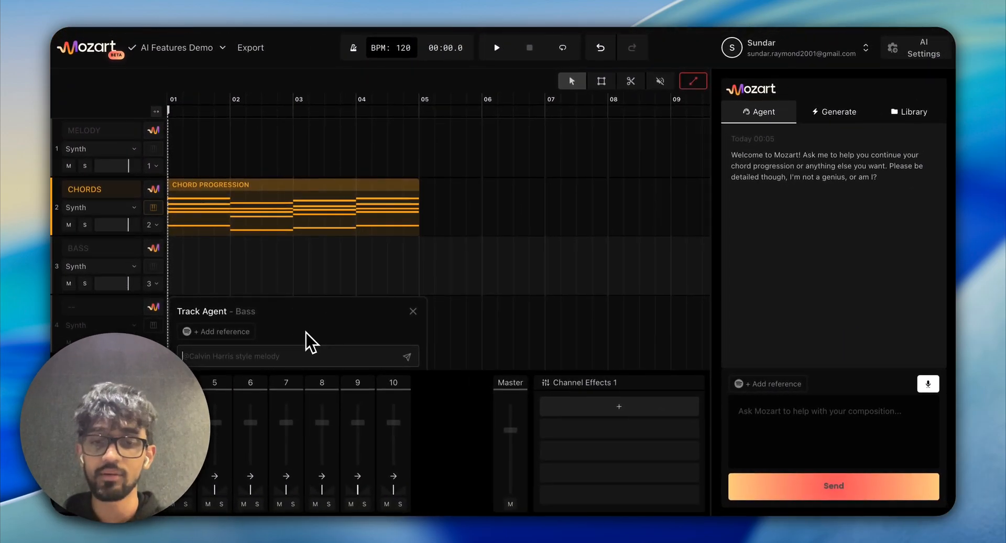
Step: Request a bass line of long sustained notes matching the chords, then play the loop
type("Generate a bass progression with long sustained notes that work with my chord")
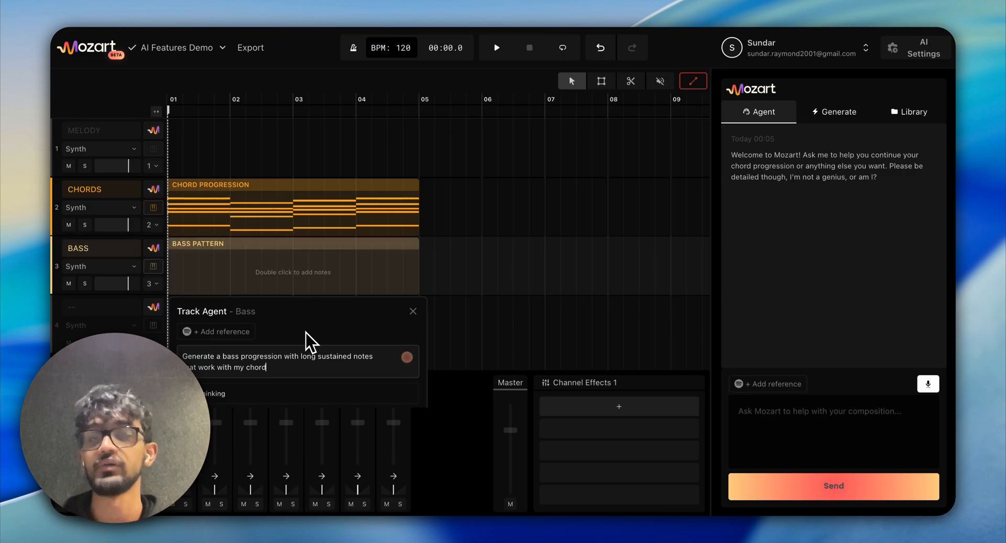
left_click(406, 356)
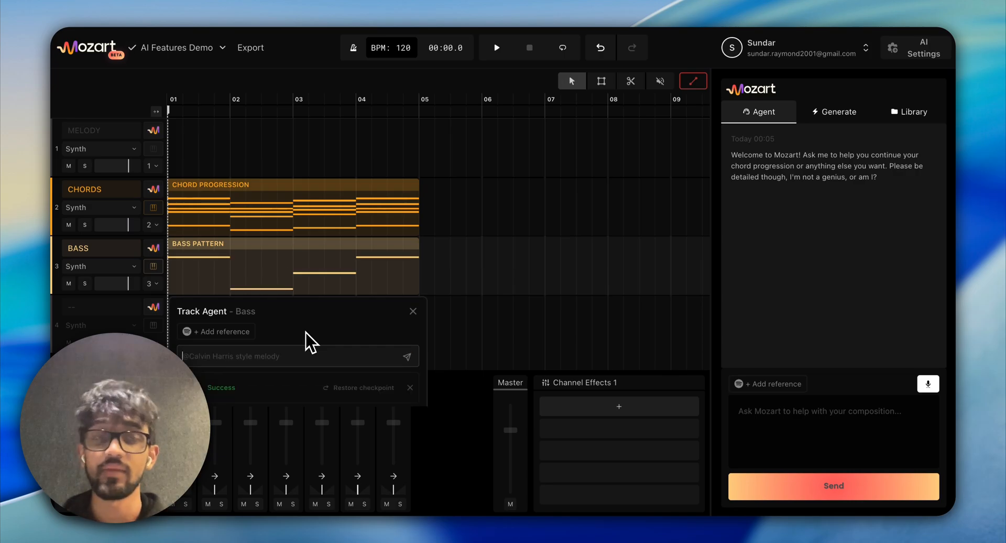
mouse_move(418, 265)
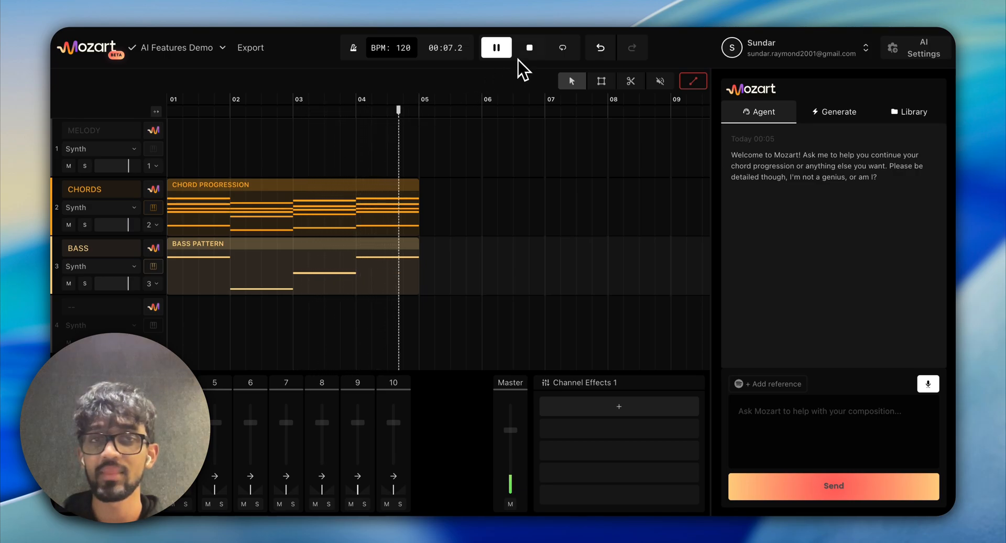
Step: Stop the chords-and-bass playback, returning the transport to the start
left_click(529, 47)
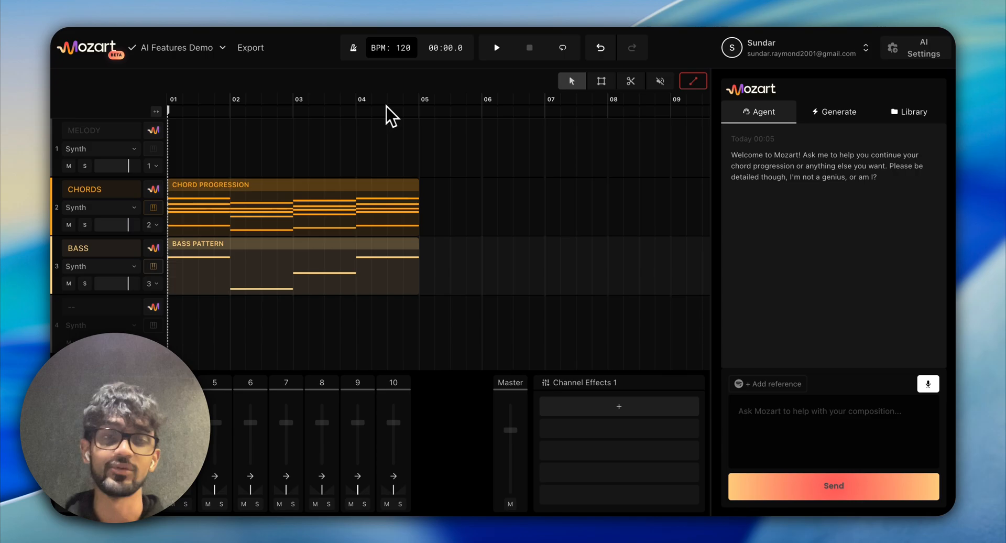
mouse_move(244, 215)
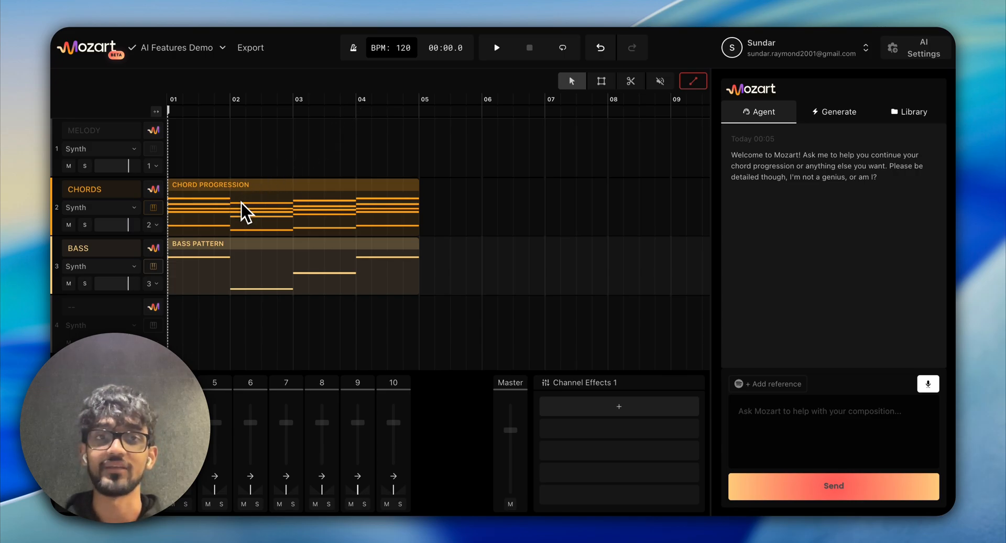
mouse_move(348, 177)
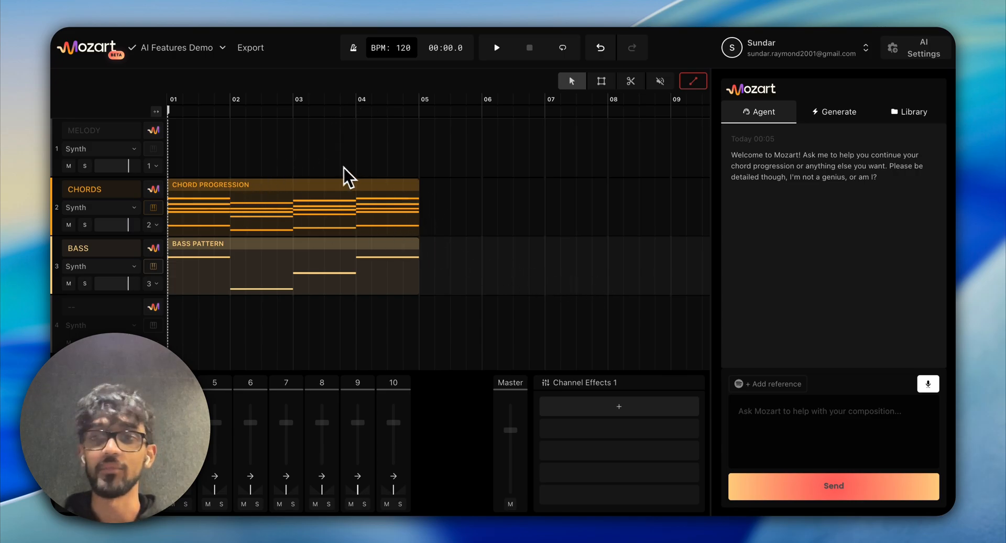
mouse_move(183, 140)
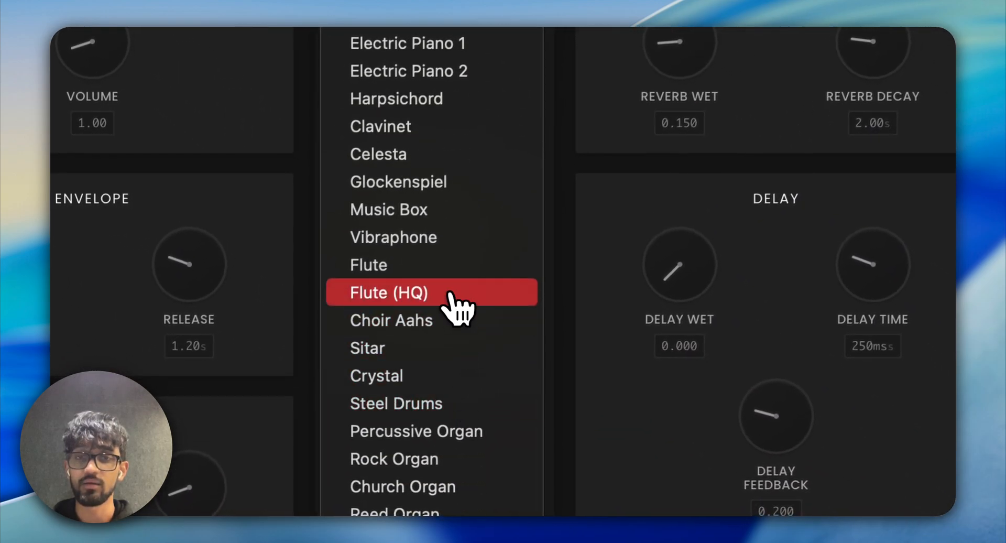
Step: Set the Melody synth preset to Flute (HQ), then switch it to standard Flute
left_click(389, 291)
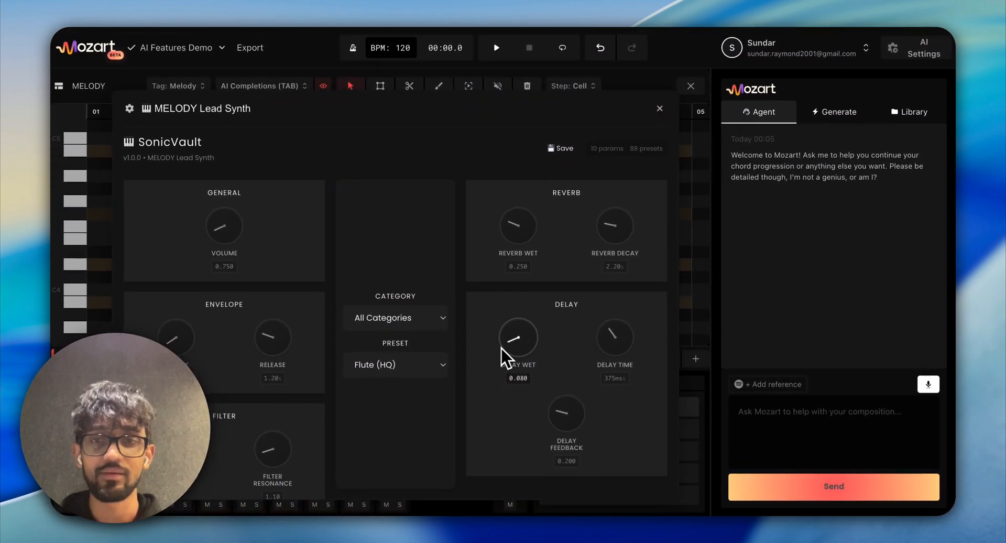
left_click(395, 363)
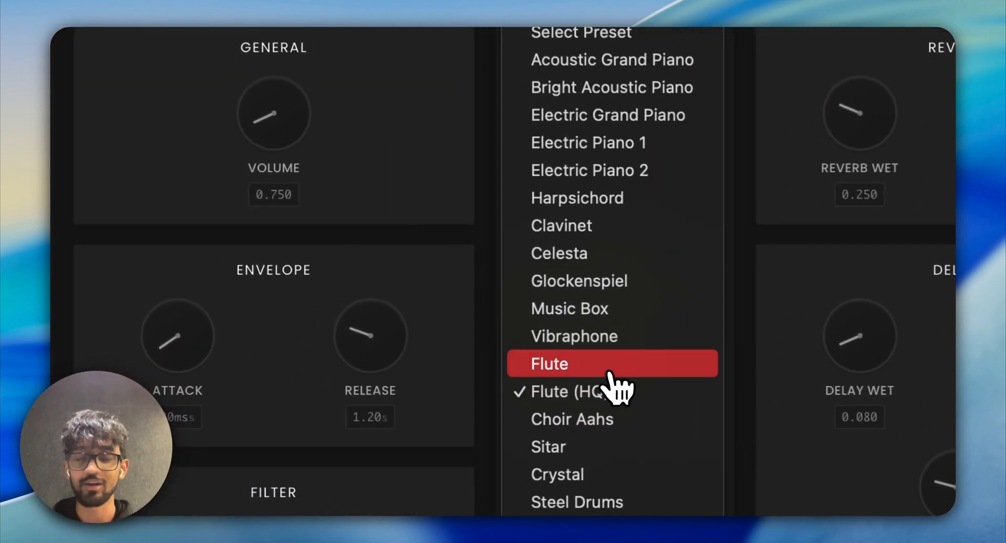
left_click(549, 363)
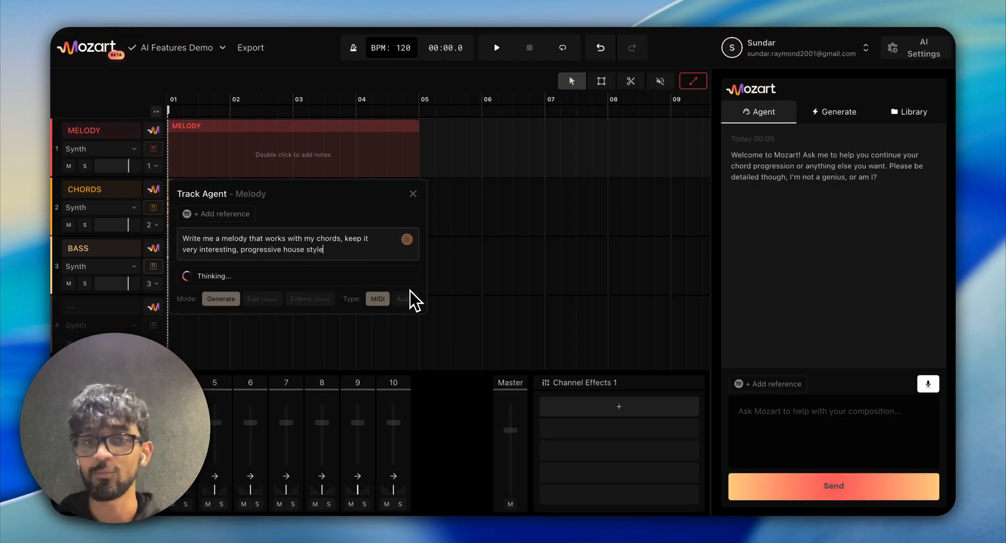
mouse_move(492, 375)
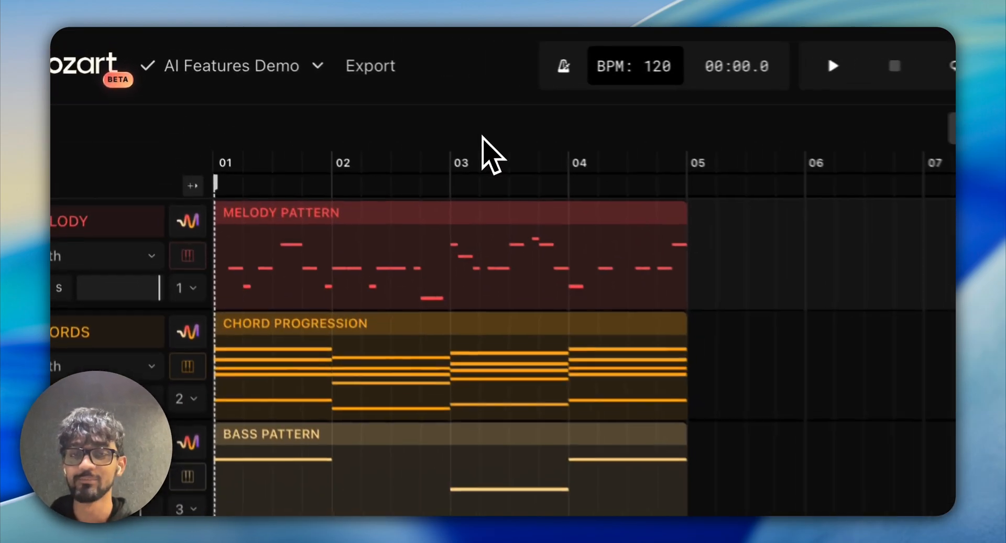
Step: Send the progressive house melody prompt to the Melody Track Agent
left_click(833, 66)
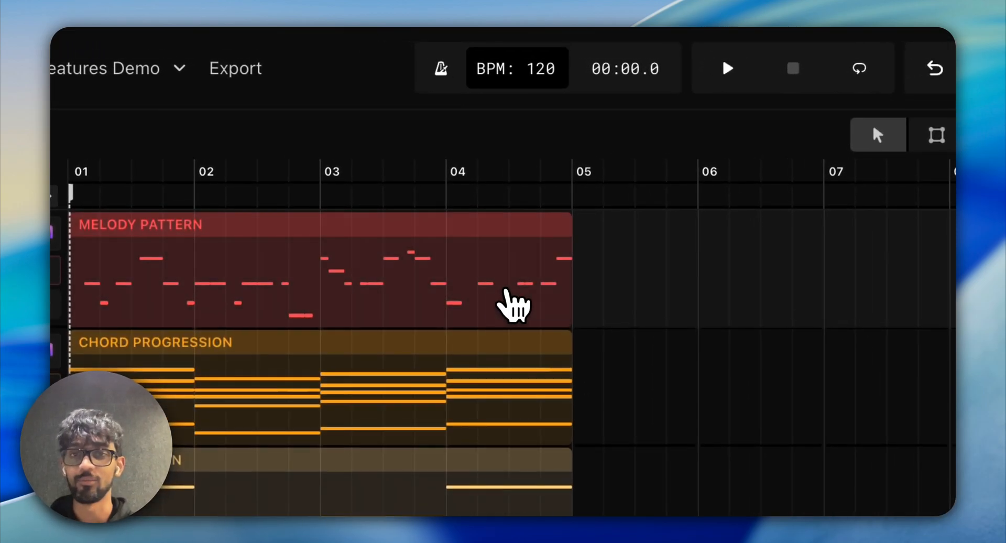
Step: Open the melody pattern, accept an AI completion for bar four, and close the editor
double_click(321, 283)
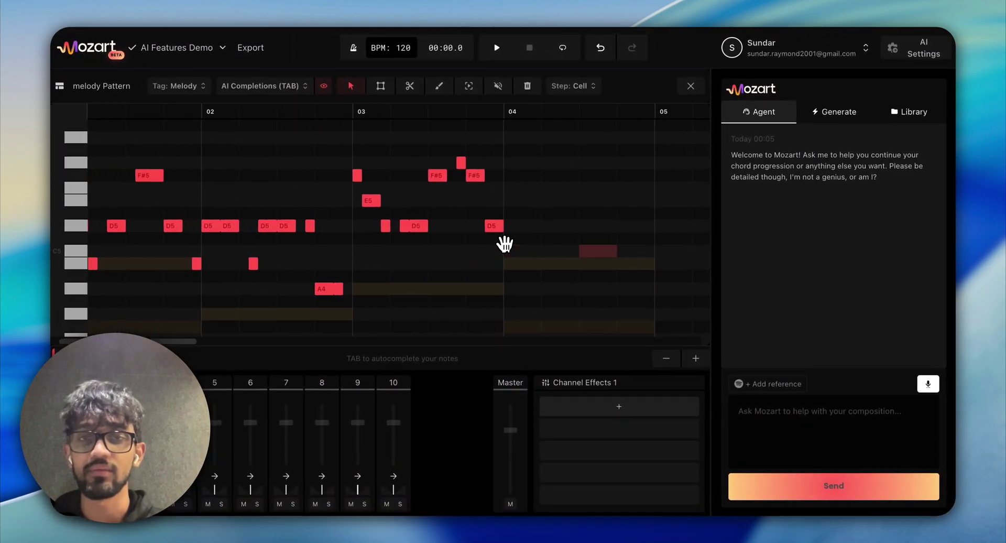
left_click(263, 85)
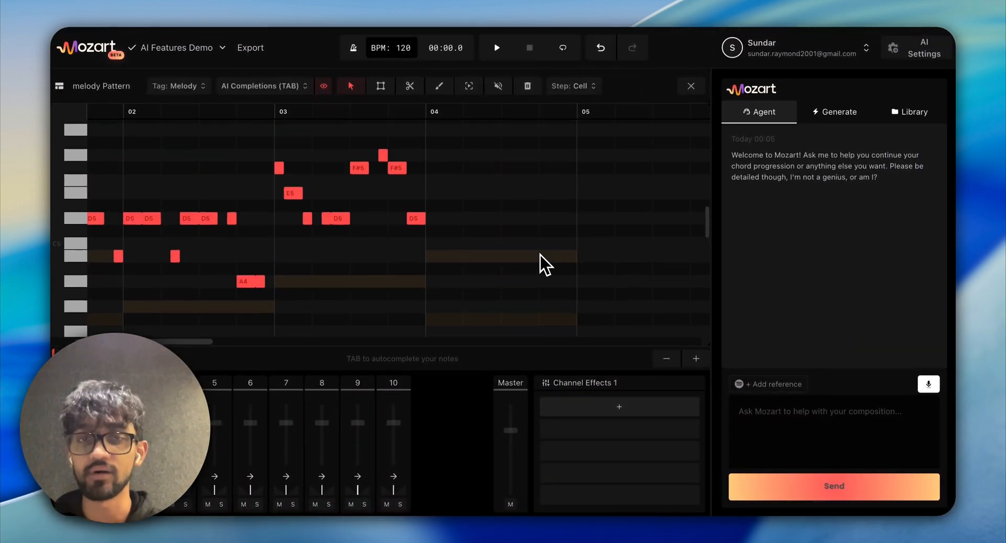
scroll("down", 3)
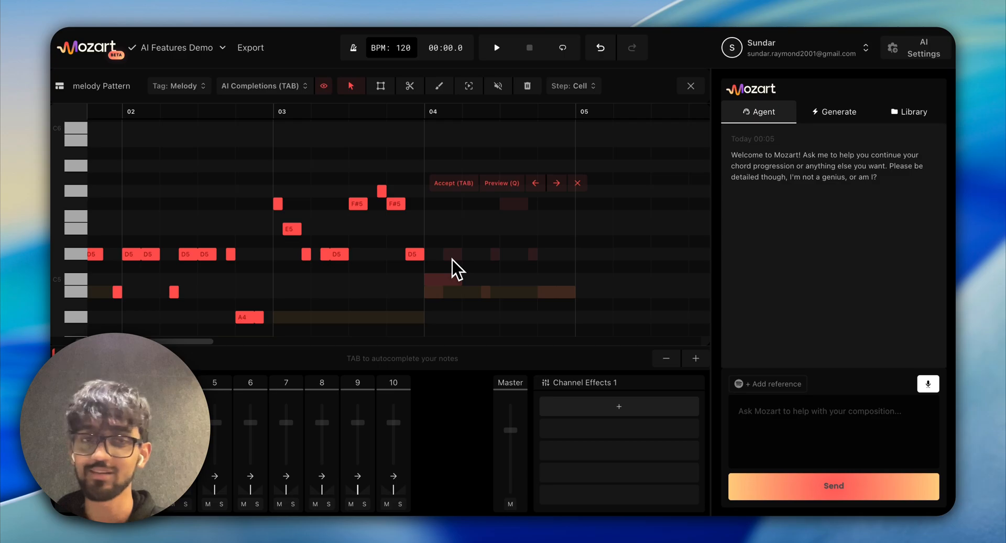
left_click(556, 183)
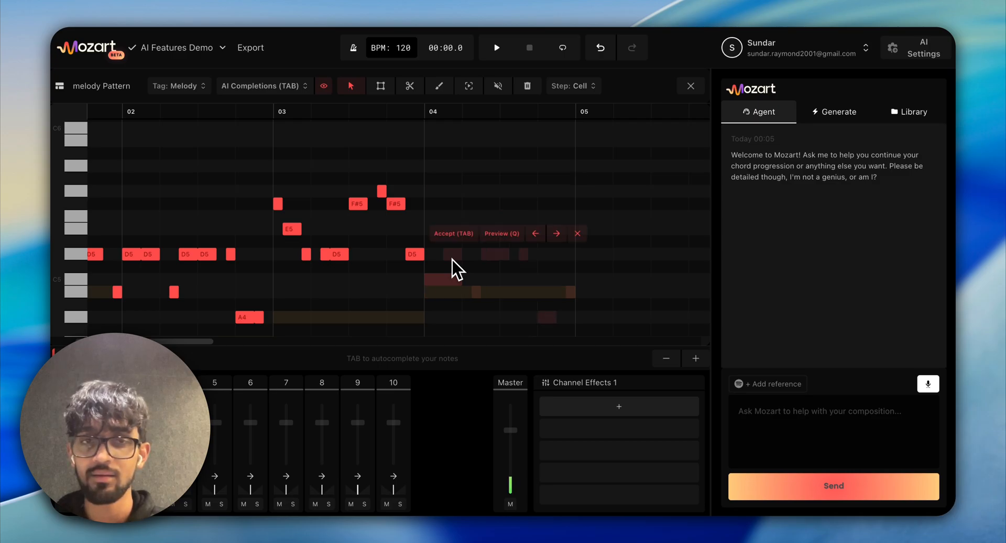
left_click(556, 233)
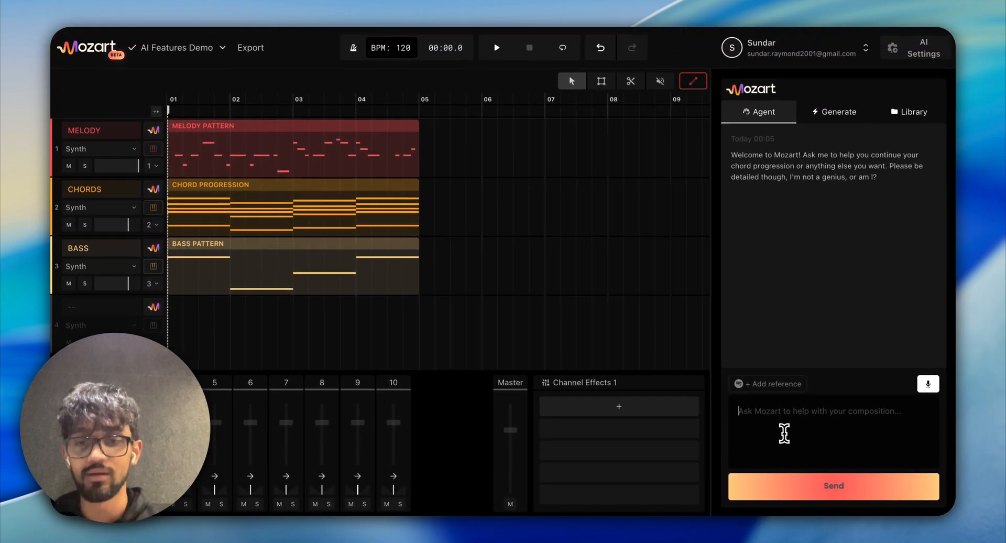
Step: Ask the agent to fix the muddy chords and add reverb for a fuller melody
type("My chords are a bit muddy")
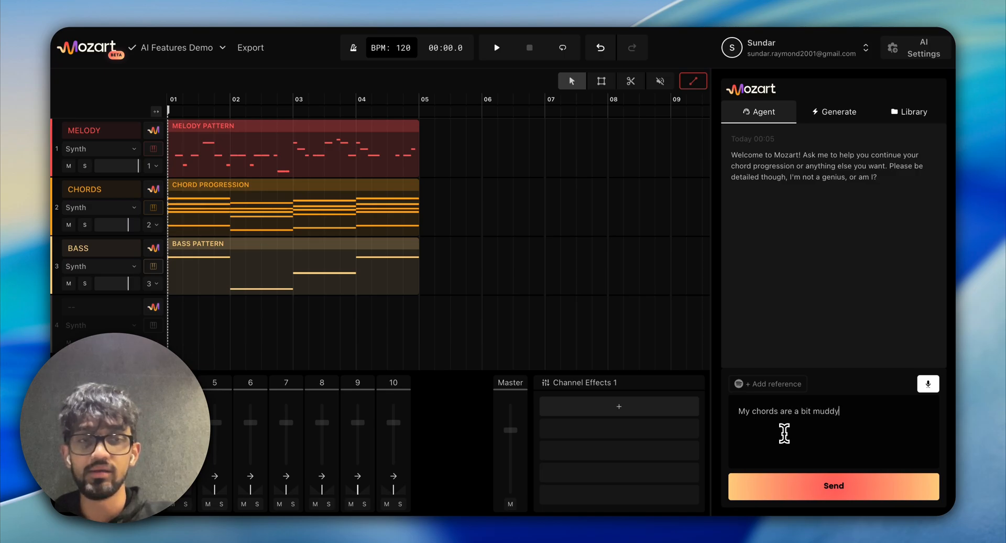
type(", lets fix that. Add some reverb to my mle")
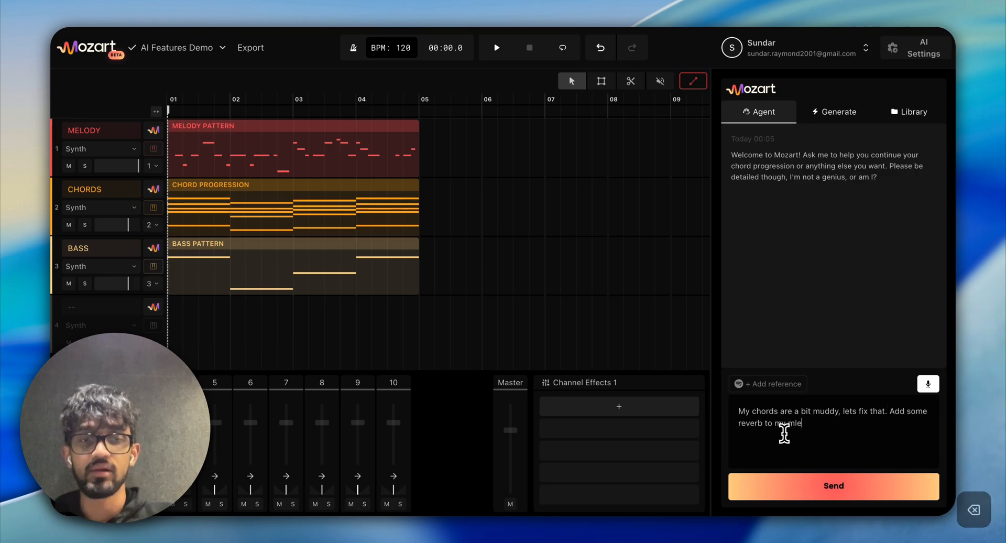
type("melody,")
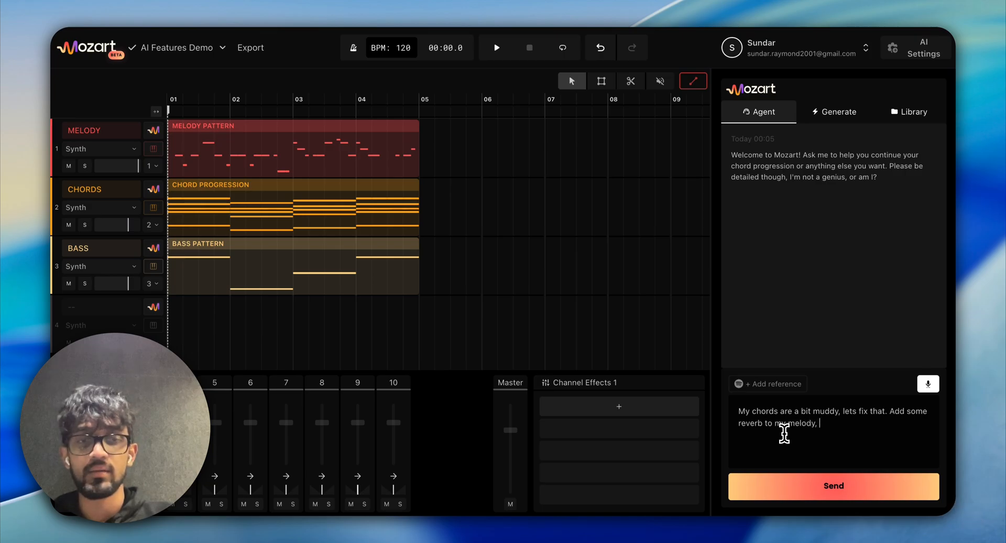
type("make it sound a")
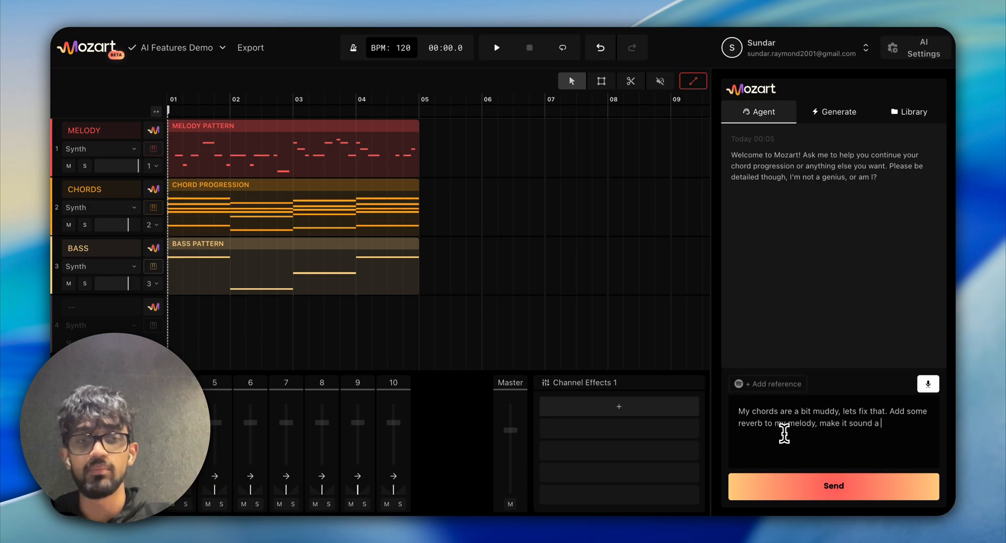
type("bit more fu")
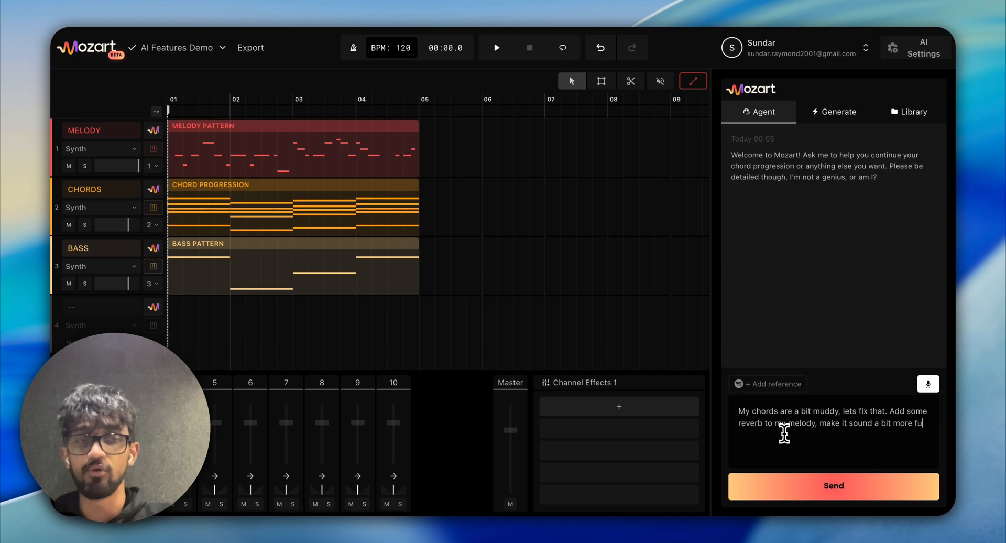
type("ll.")
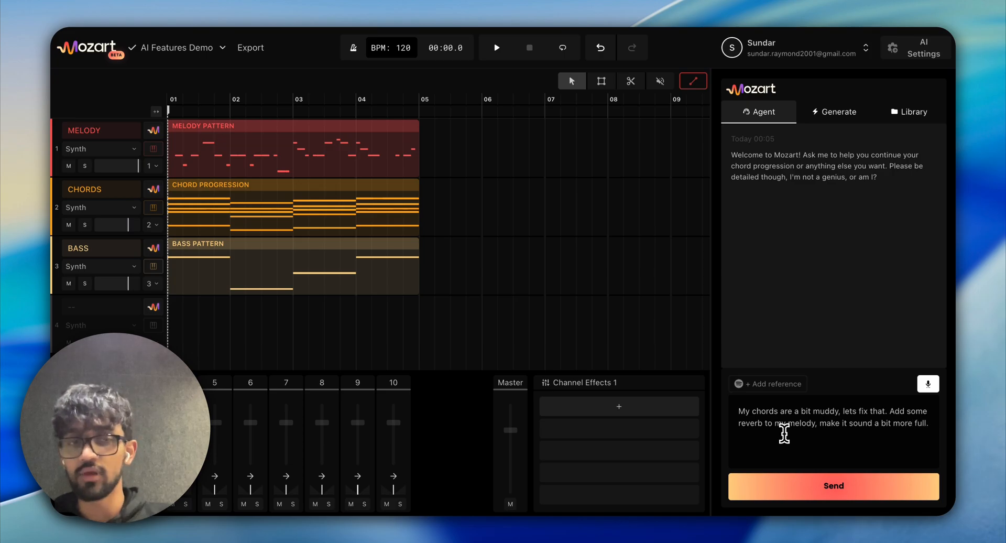
left_click(832, 485)
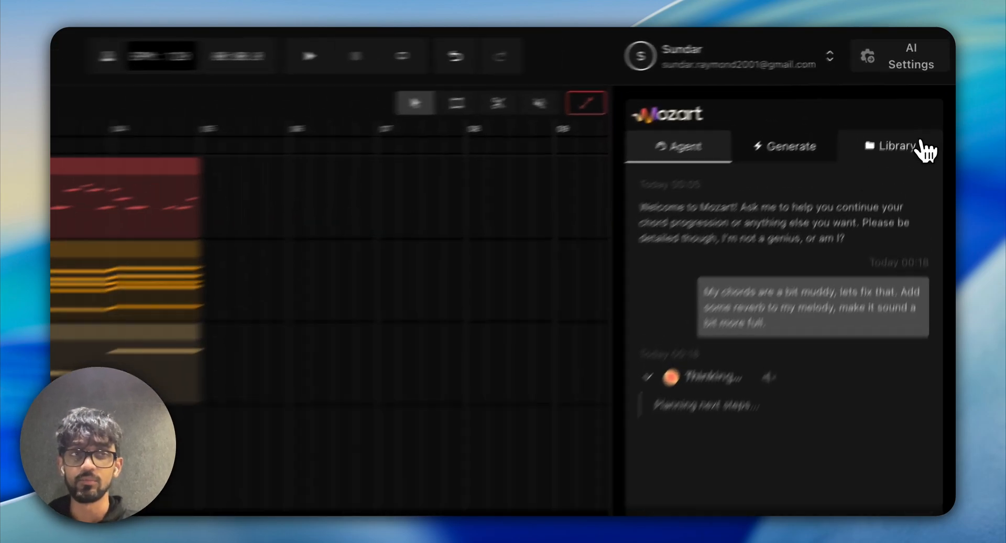
Step: Search the Library for 'Tight progressive house kick' and close the Melody Reverb popup
left_click(893, 146)
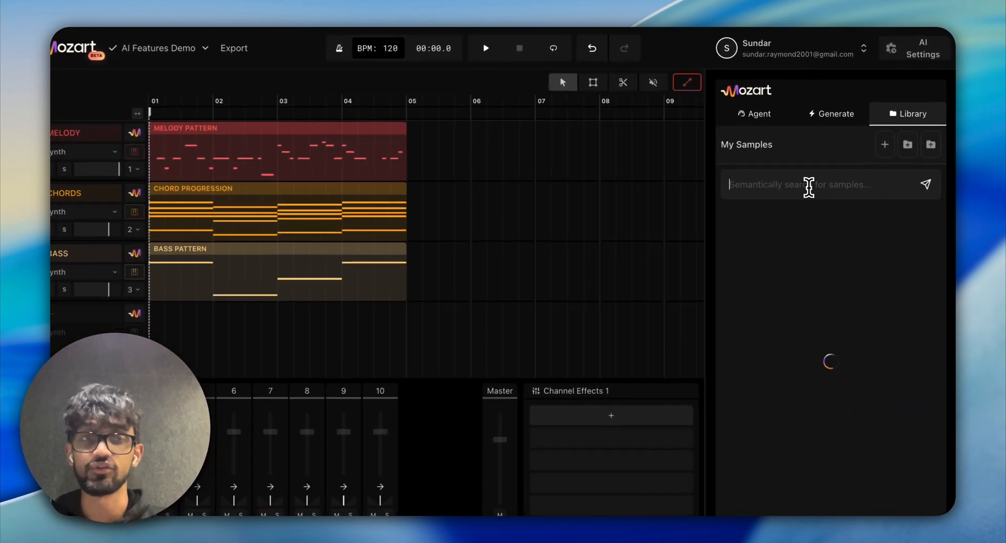
type("T")
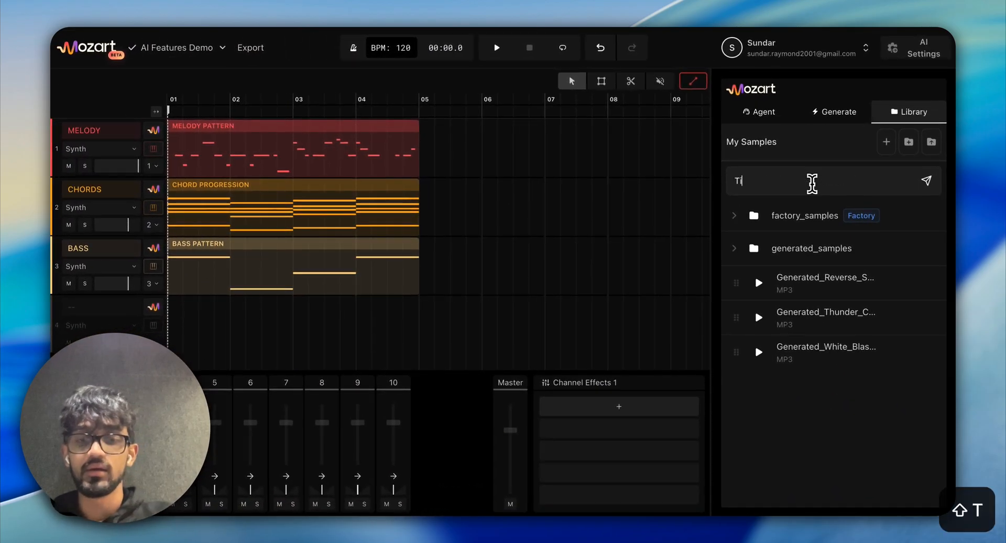
type("ight progressive")
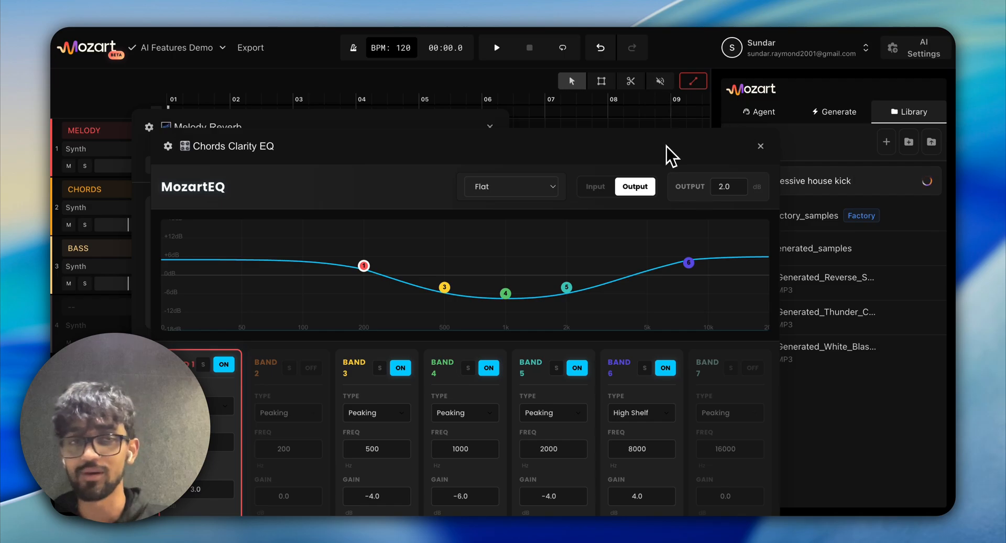
mouse_move(538, 281)
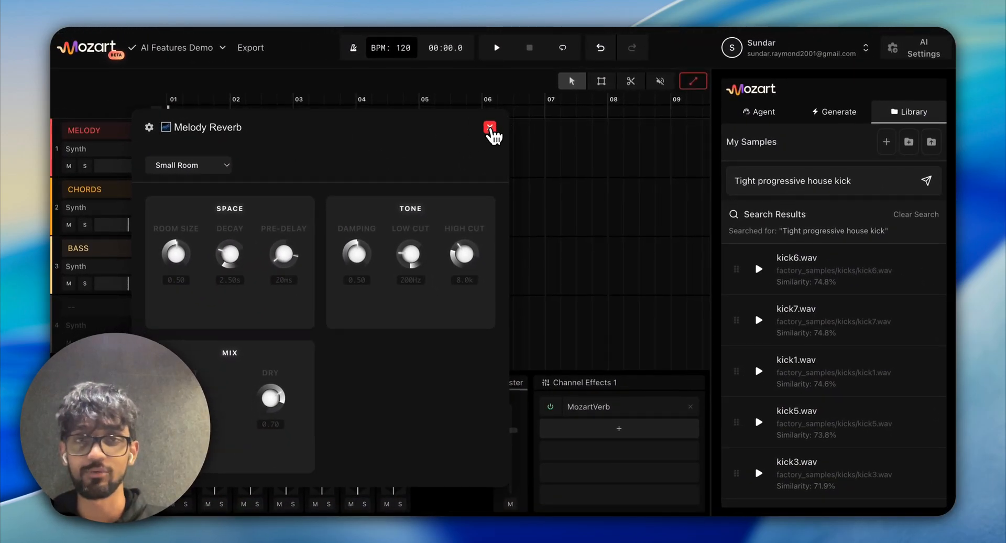
left_click(490, 127)
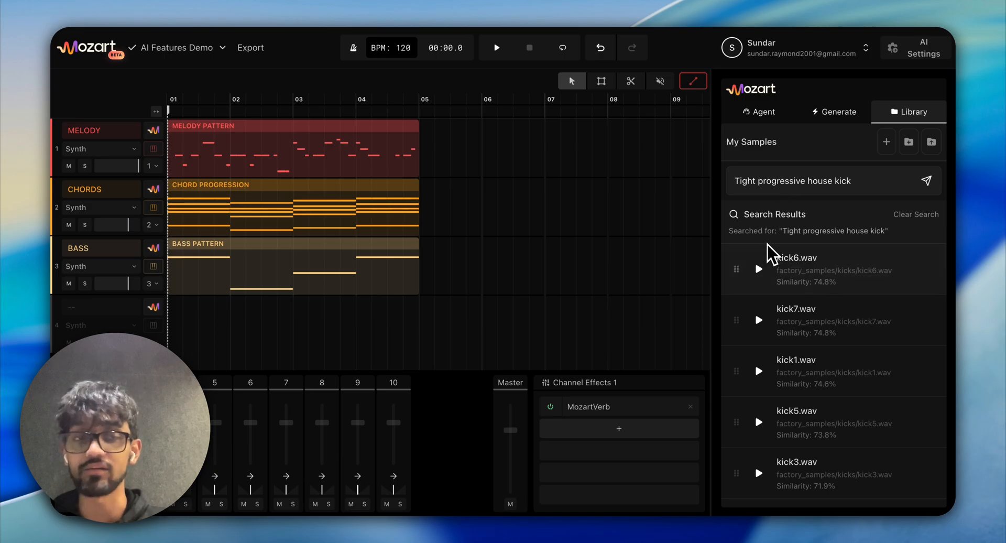
mouse_move(822, 305)
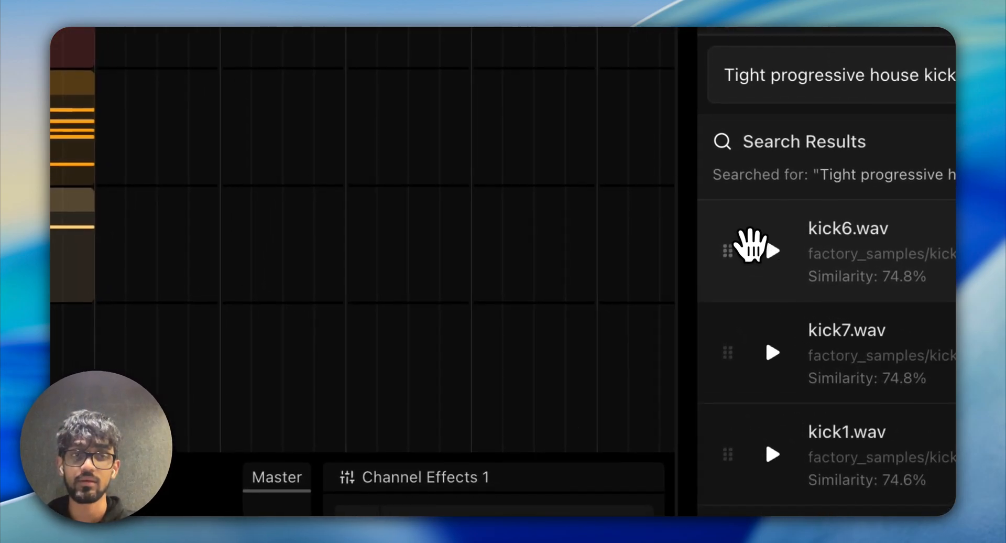
Step: Drop kick6.wav onto track 4 and repeat it across bars 1–4
left_click_drag(751, 250, 305, 315)
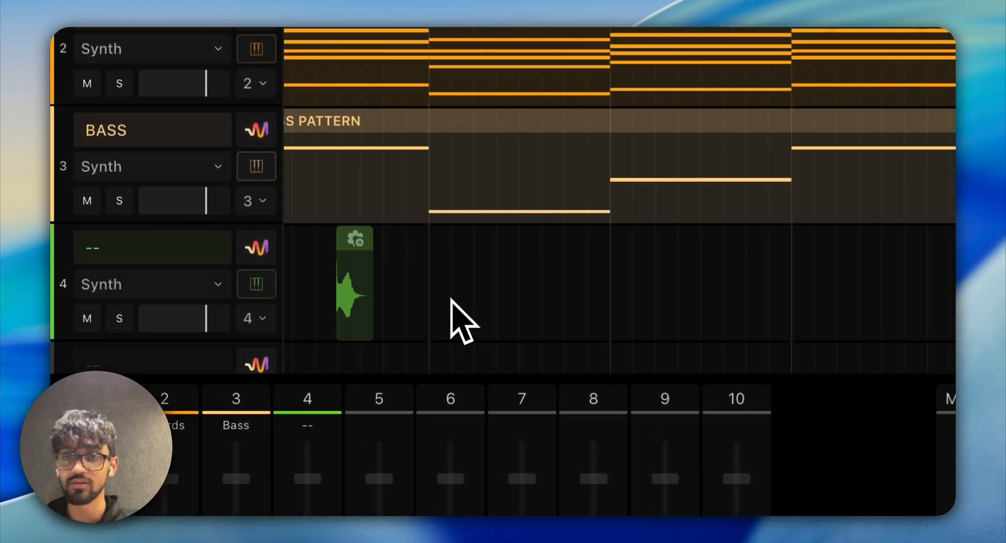
left_click_drag(352, 283, 301, 286)
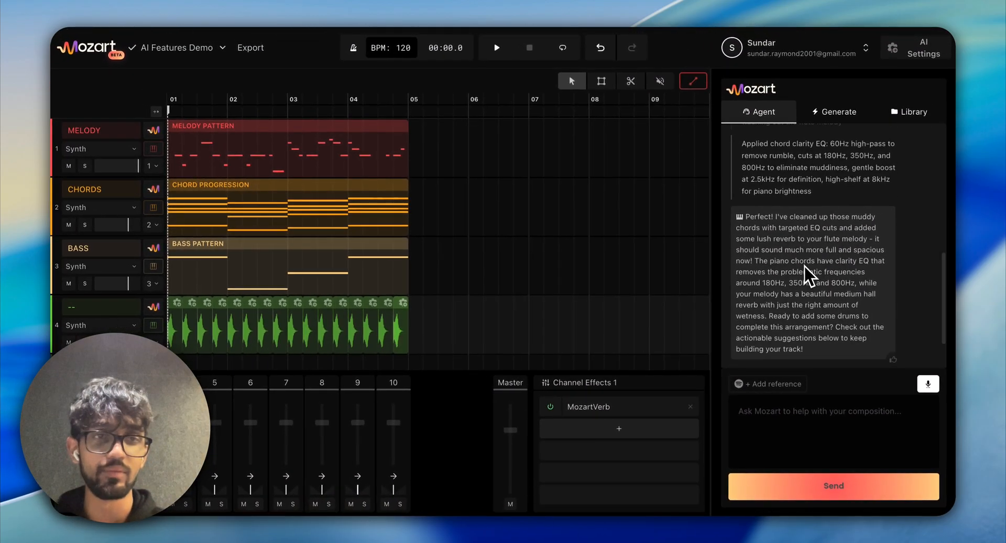
Step: Inspect the MozartVerb reverb on the melody, then the clarity EQ on channel 2 chords
scroll("down", 3)
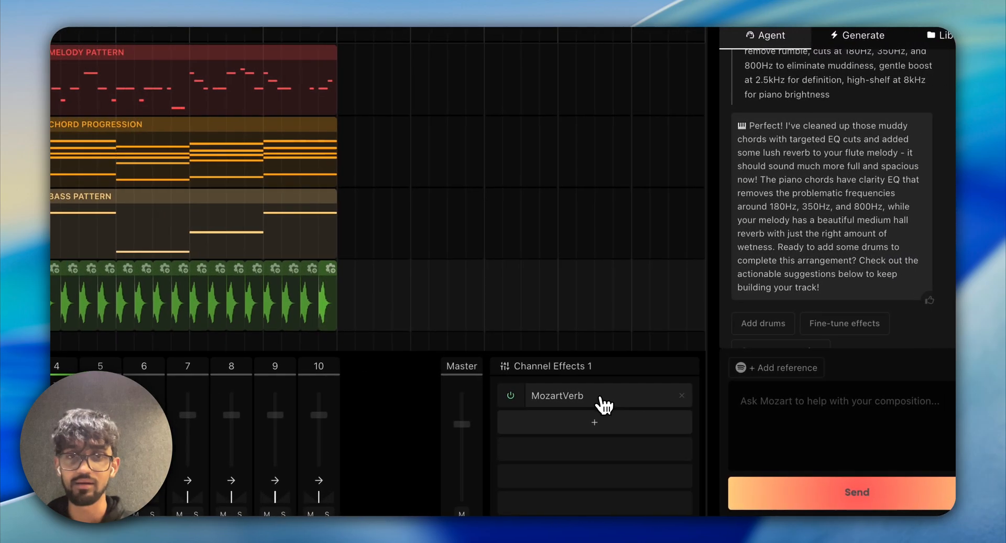
left_click(557, 396)
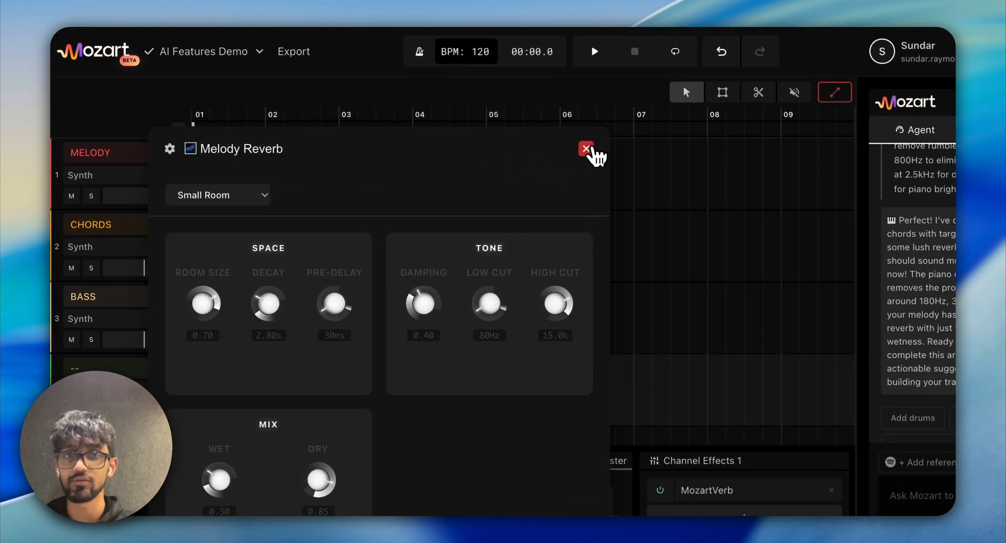
left_click(585, 149)
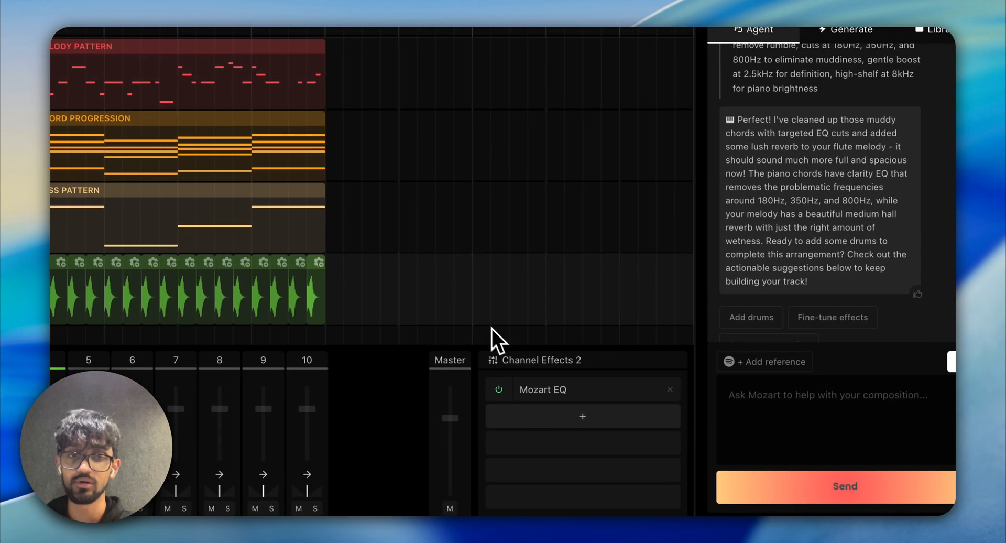
left_click(542, 389)
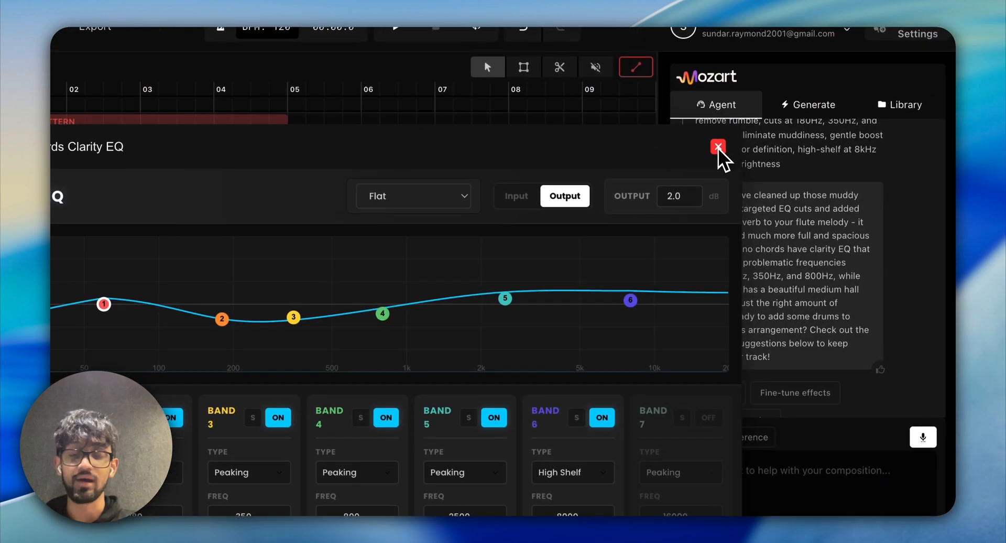
left_click(718, 147)
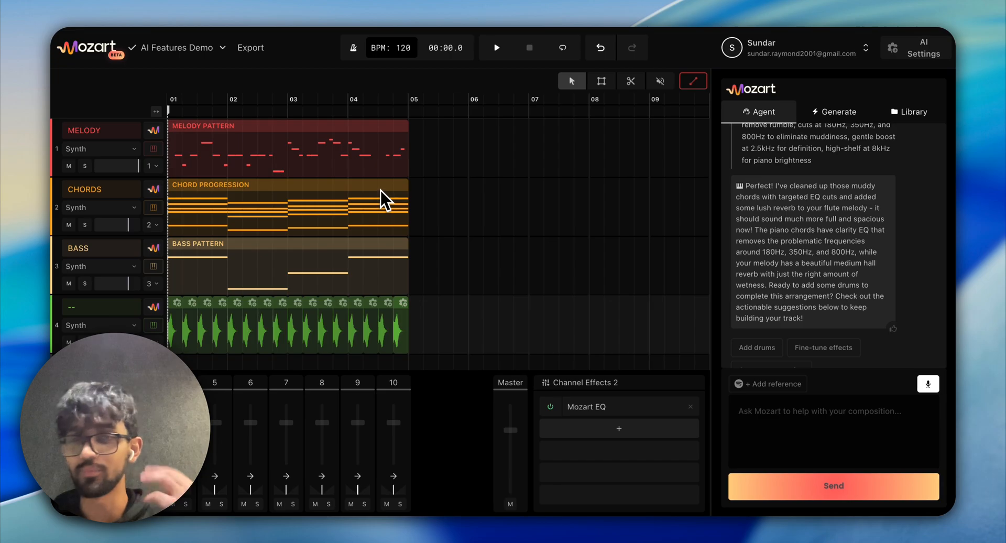
mouse_move(374, 98)
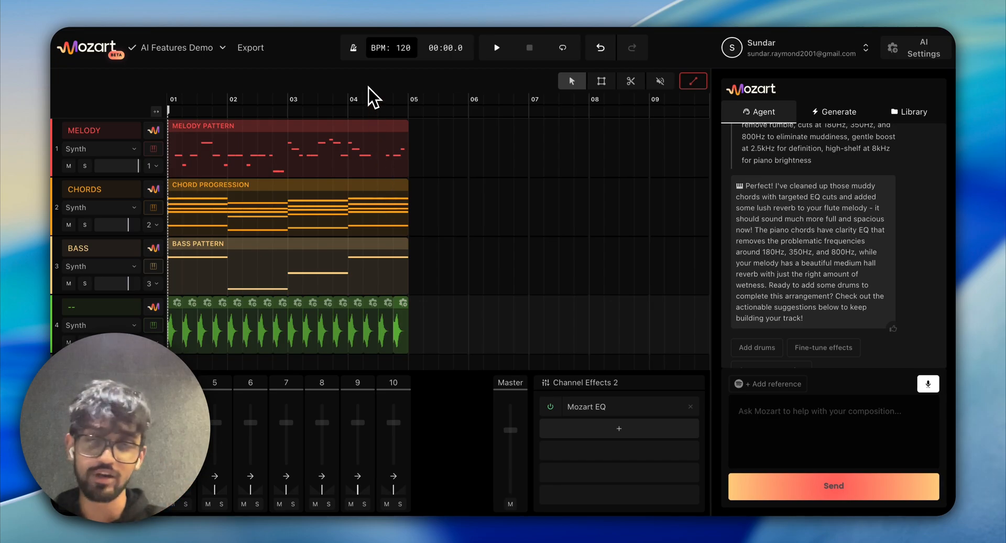
mouse_move(357, 269)
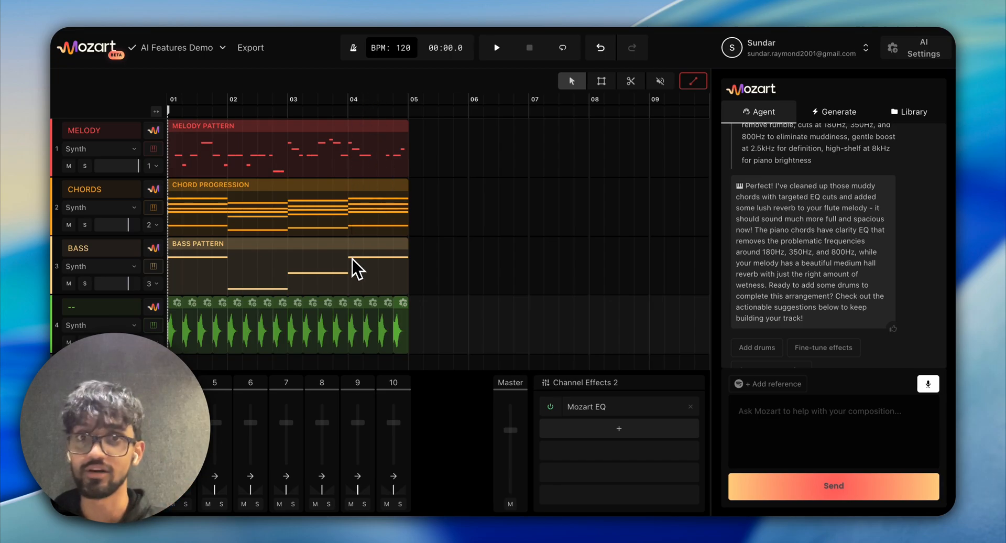
left_click(910, 111)
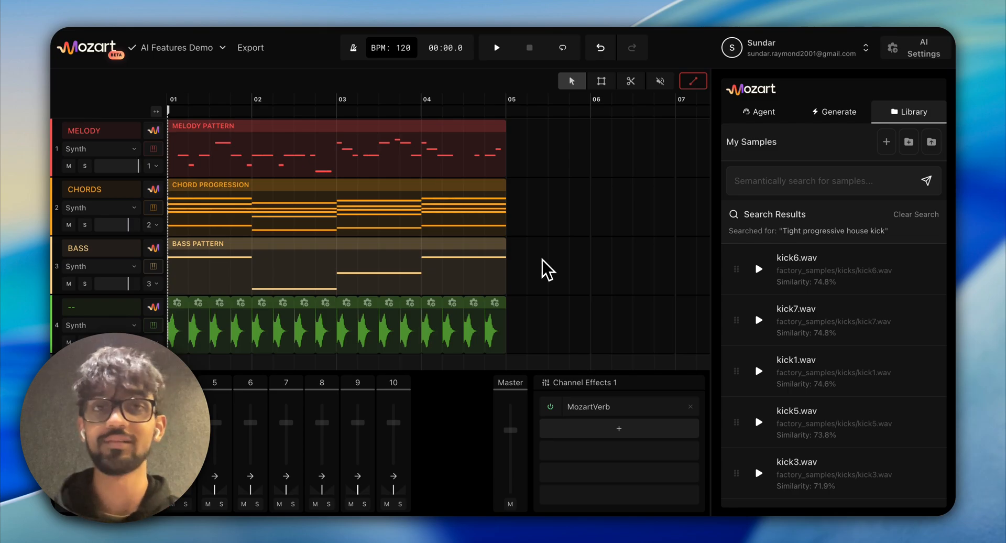
mouse_move(546, 418)
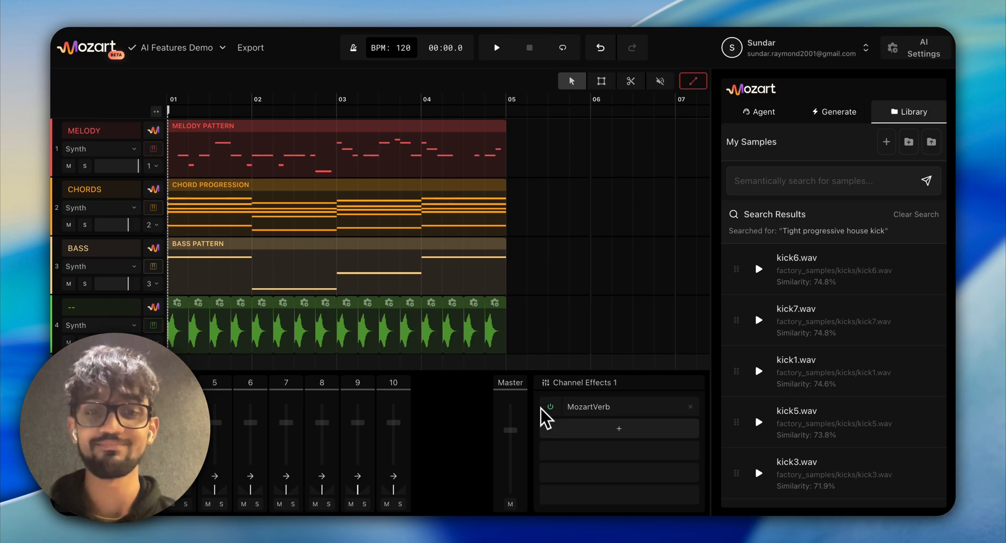